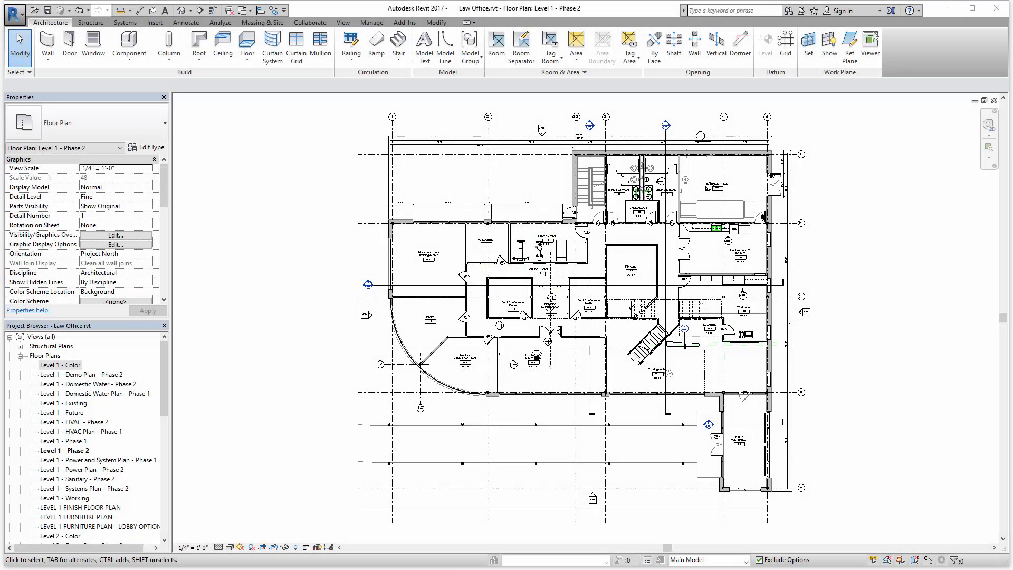
mouse_move(442, 561)
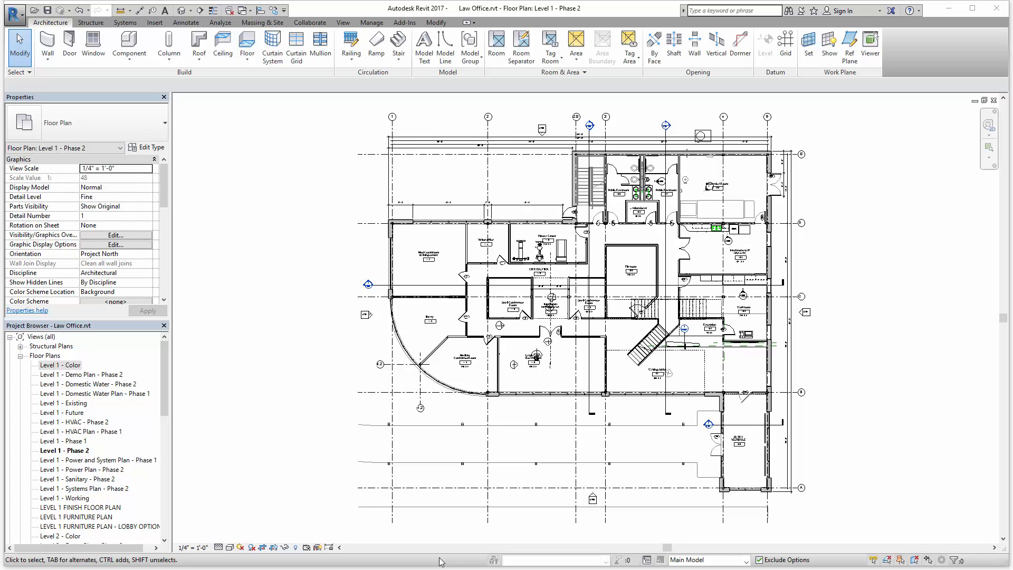
mouse_move(450, 441)
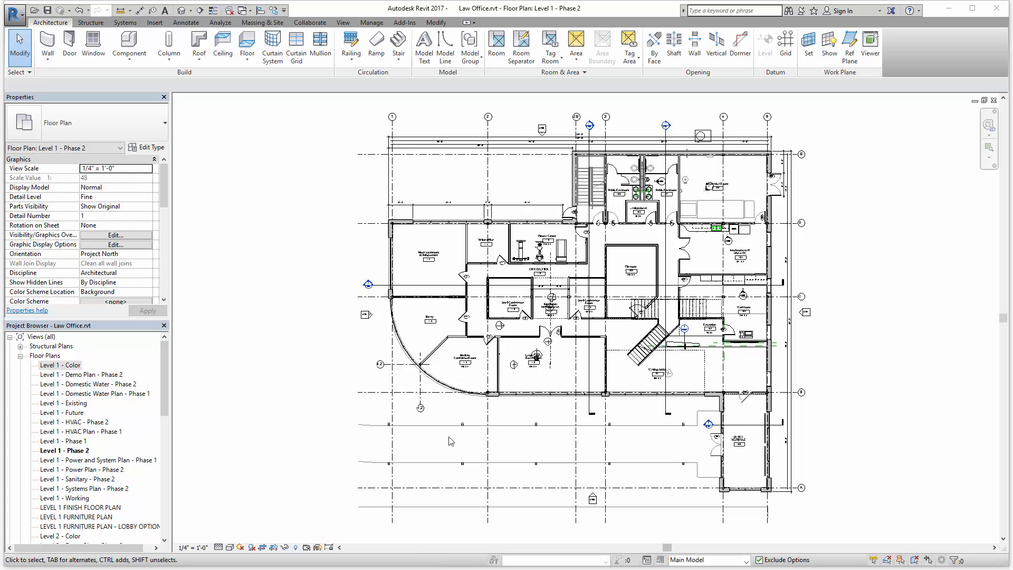
mouse_move(315, 123)
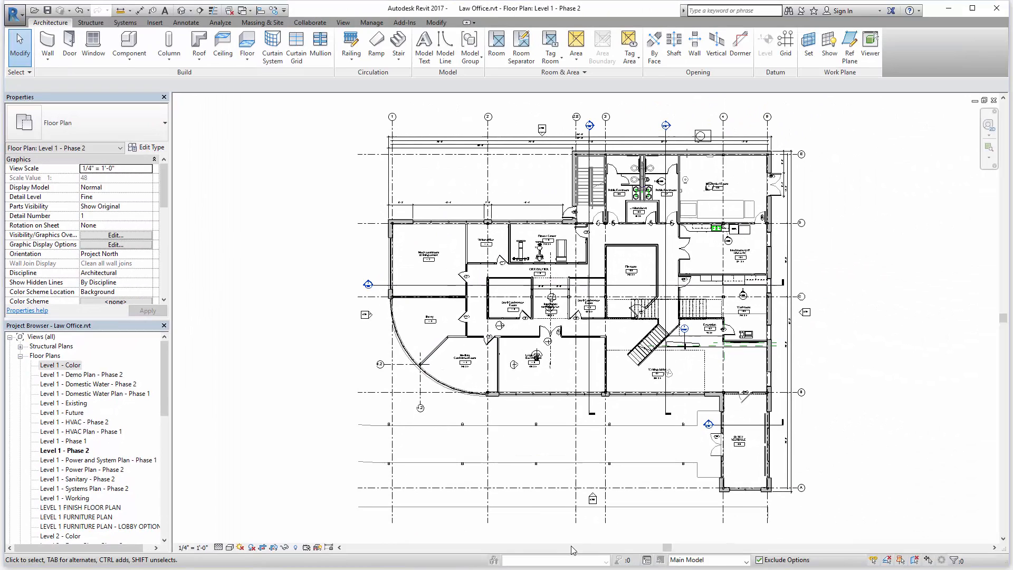
mouse_move(568, 560)
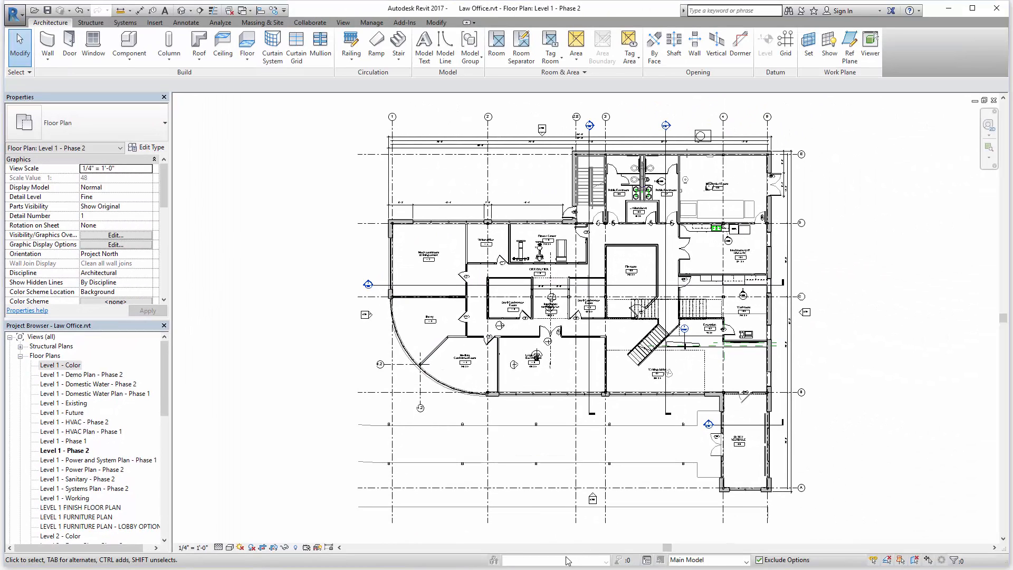
mouse_move(568, 564)
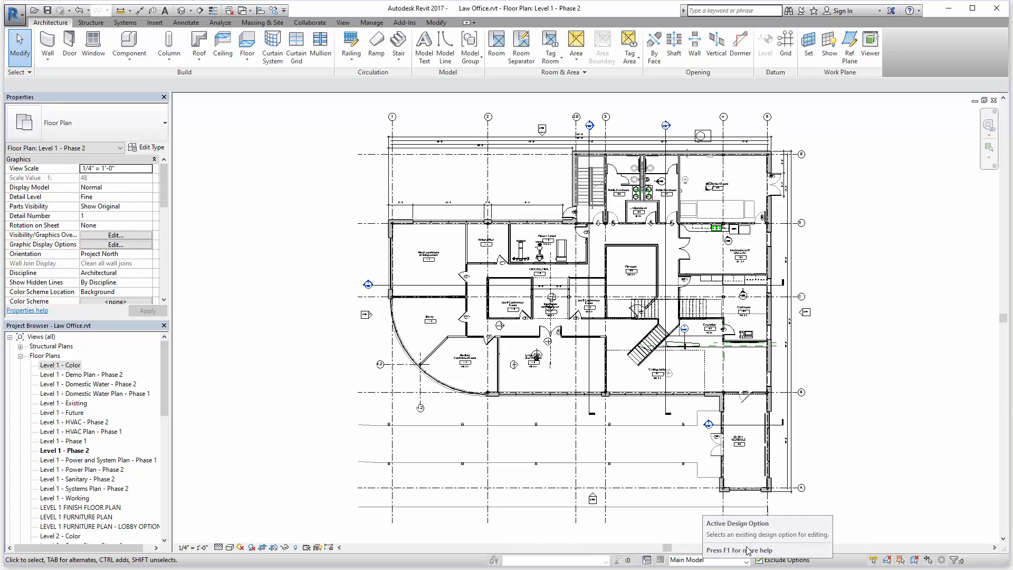
mouse_move(920, 549)
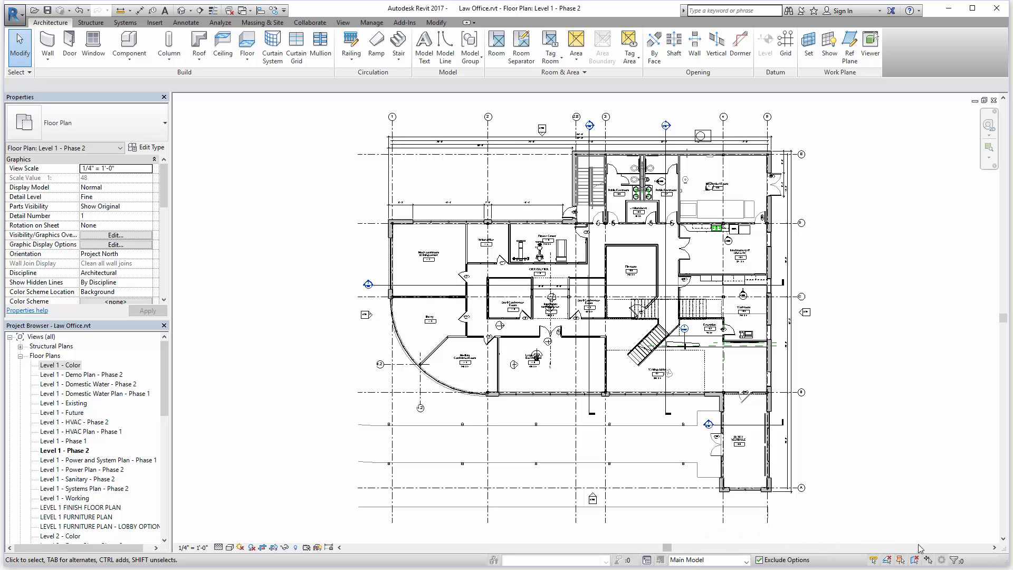
mouse_move(961, 545)
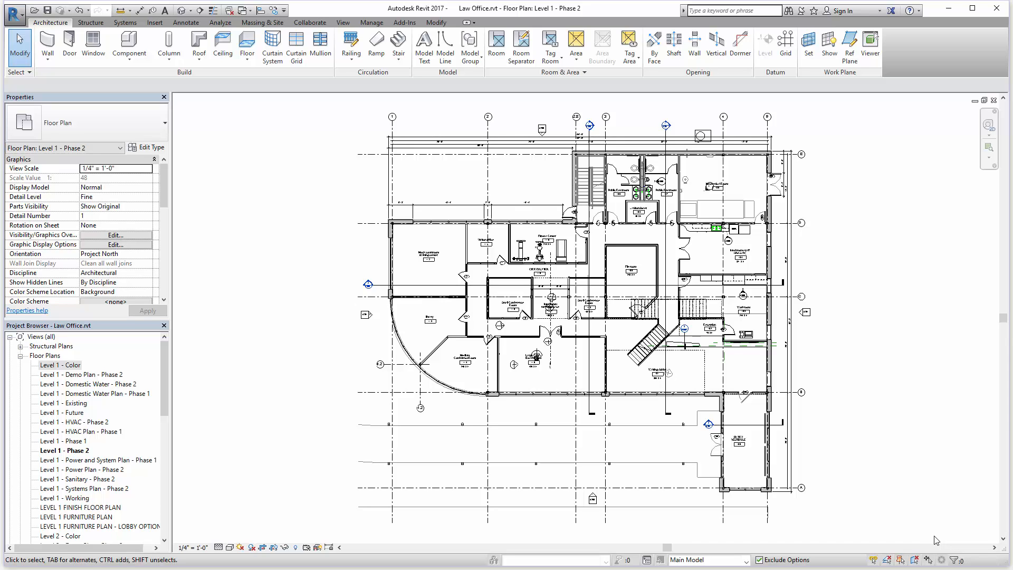
mouse_move(894, 557)
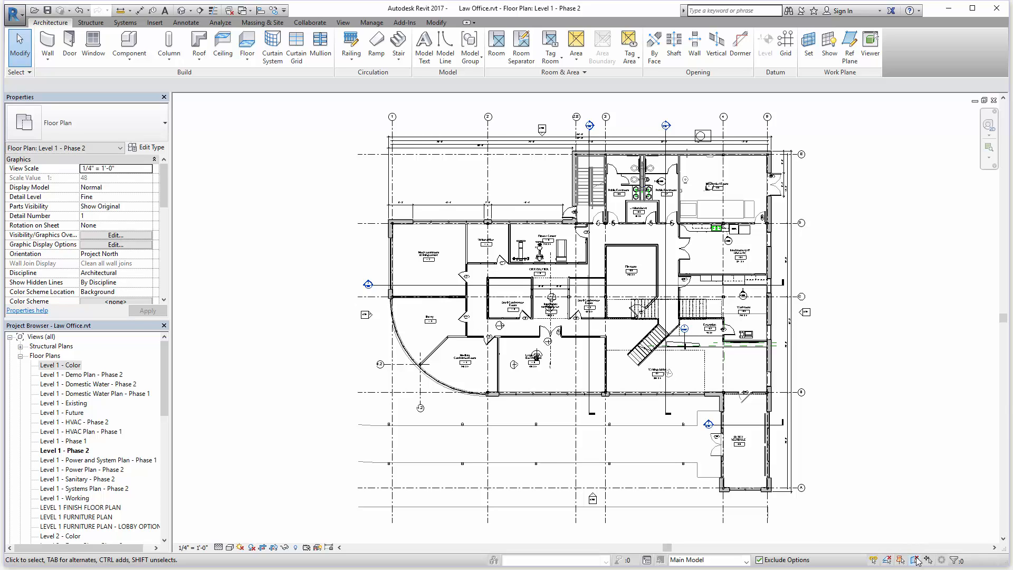
mouse_move(861, 460)
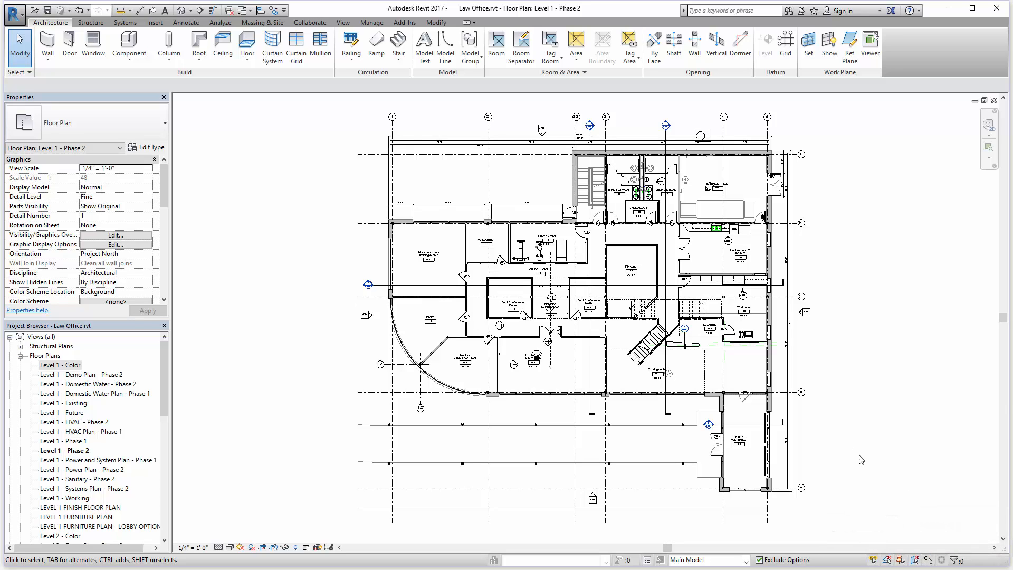
mouse_move(844, 379)
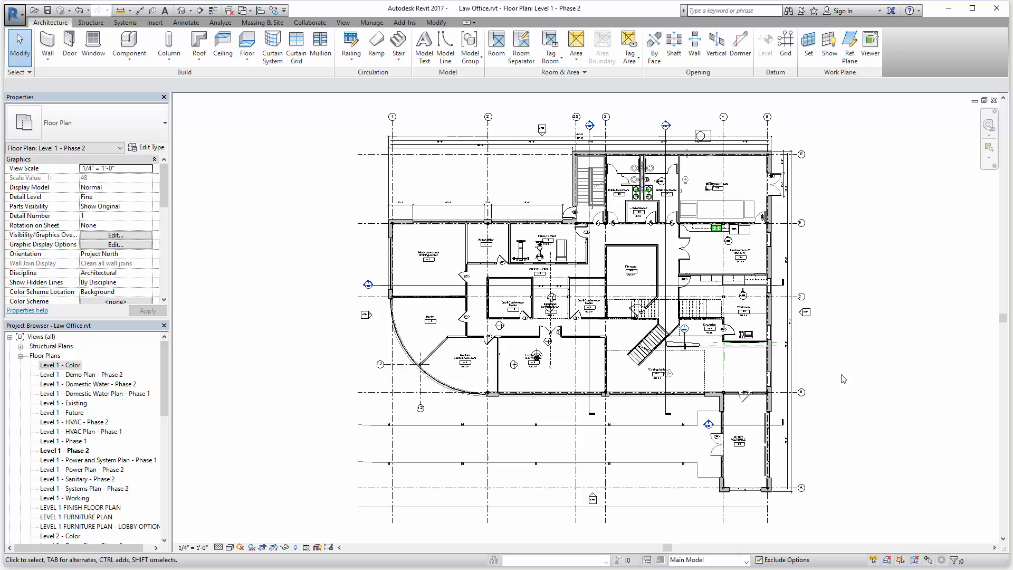
mouse_move(887, 560)
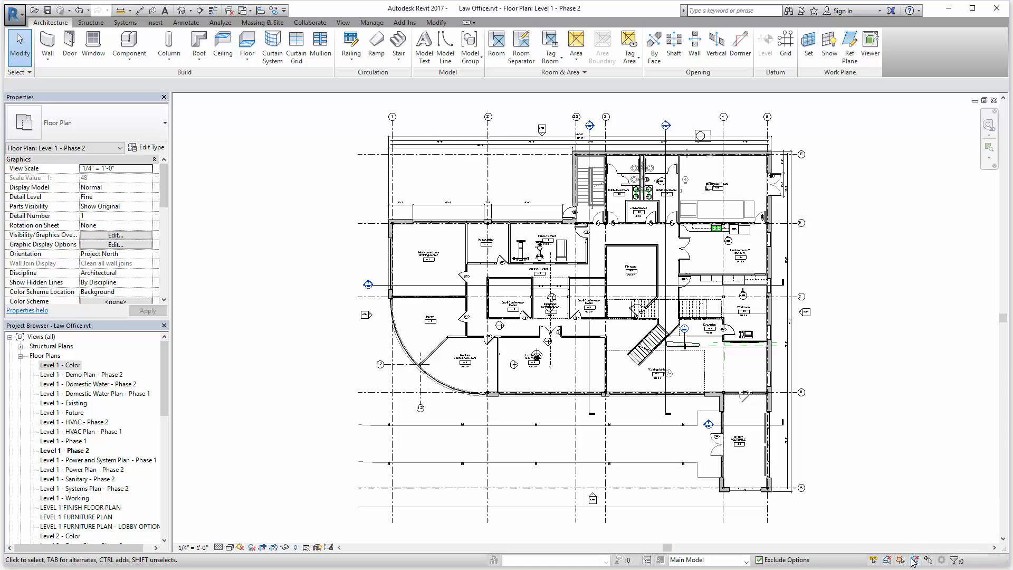
mouse_move(913, 560)
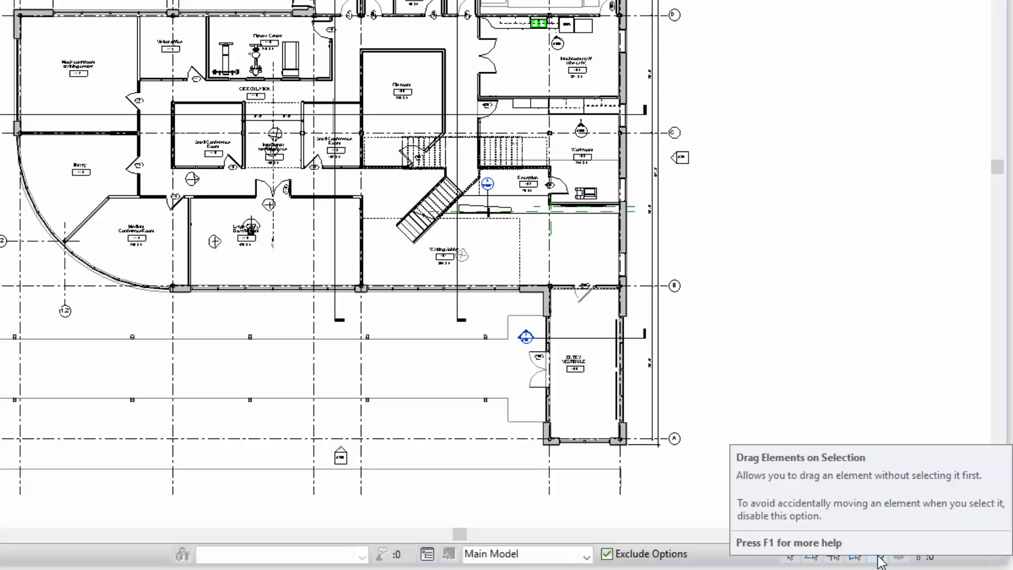
mouse_move(683, 244)
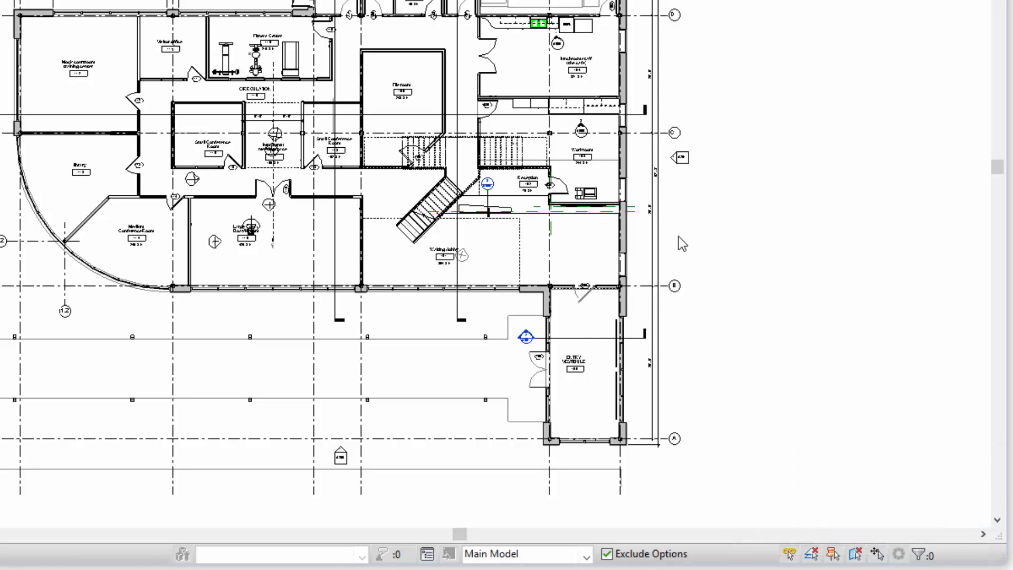
mouse_move(630, 236)
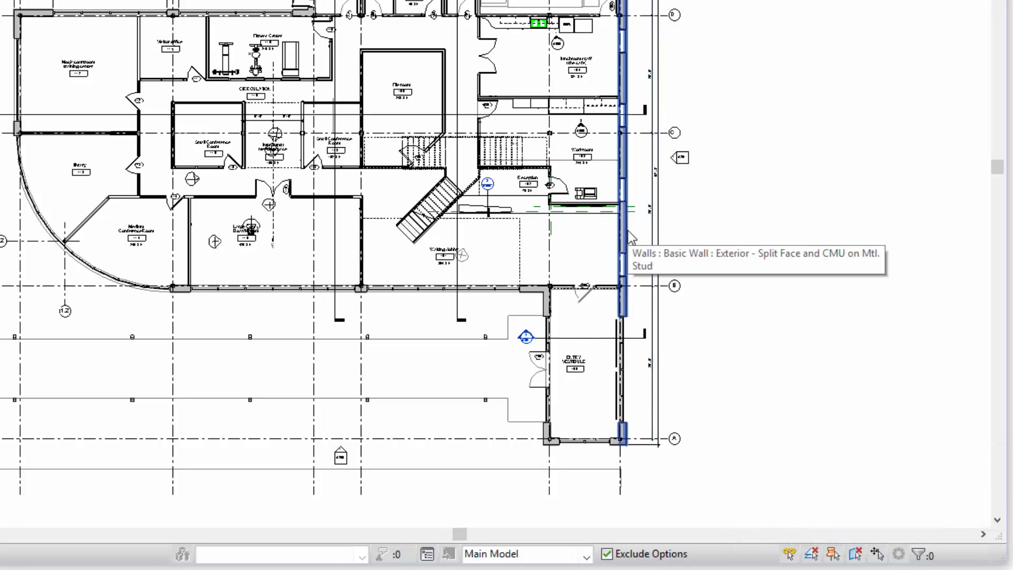
mouse_move(585, 257)
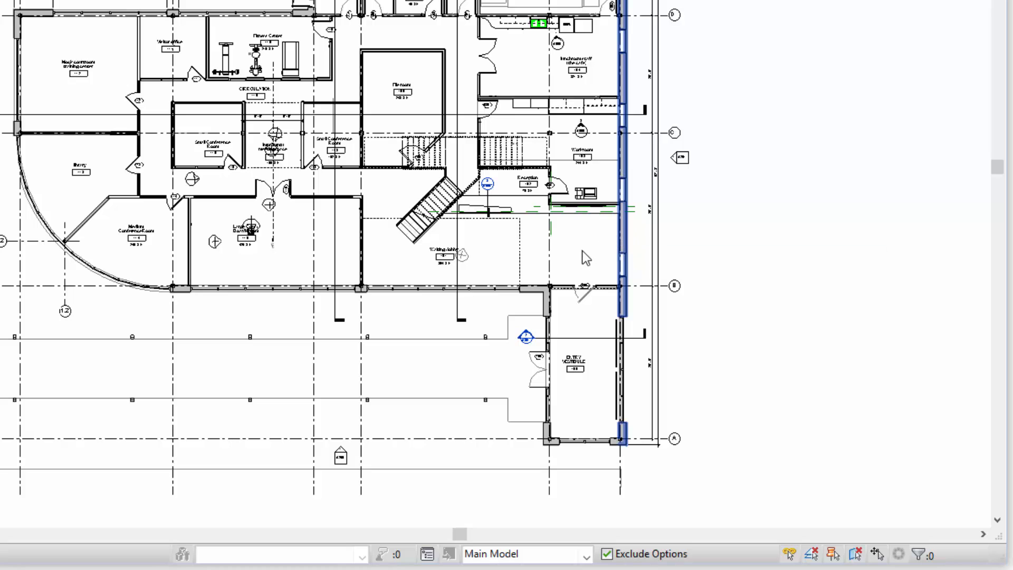
mouse_move(550, 265)
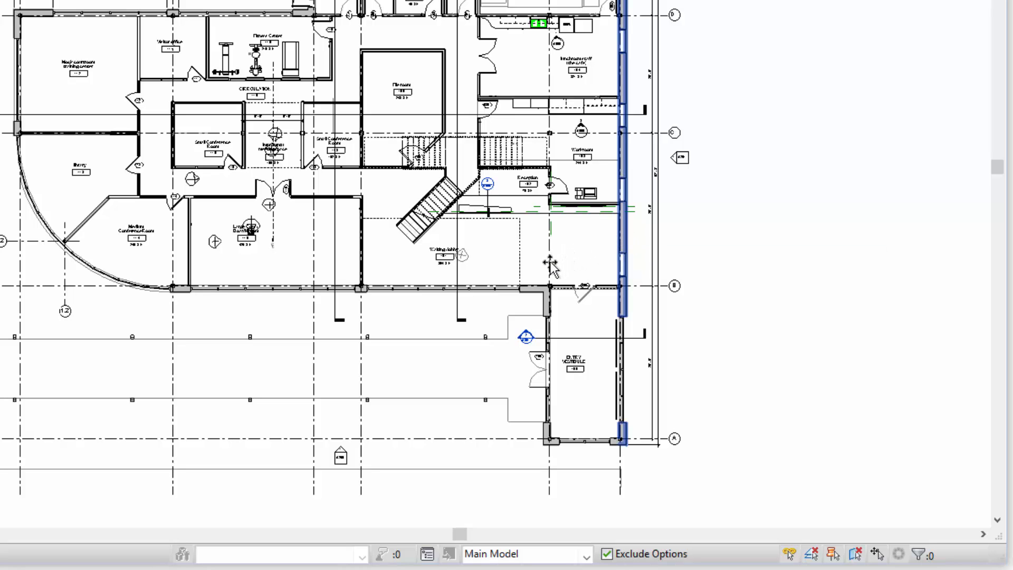
mouse_move(566, 262)
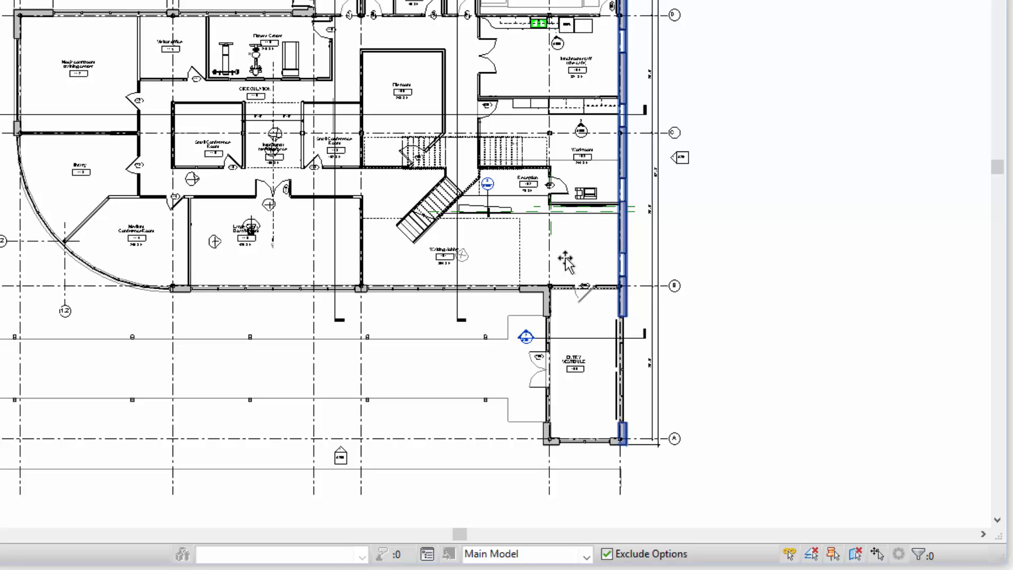
mouse_move(521, 287)
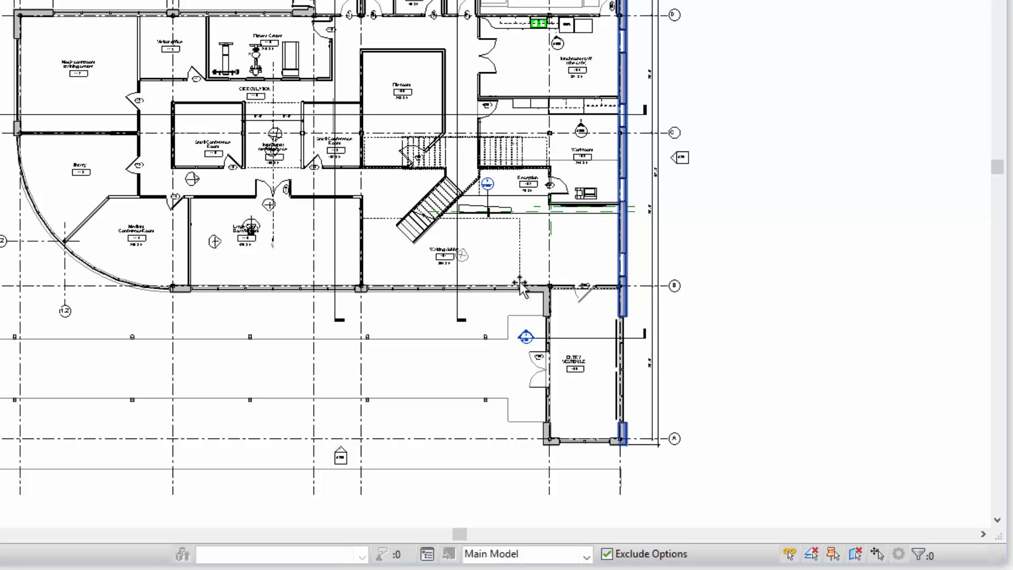
mouse_move(691, 229)
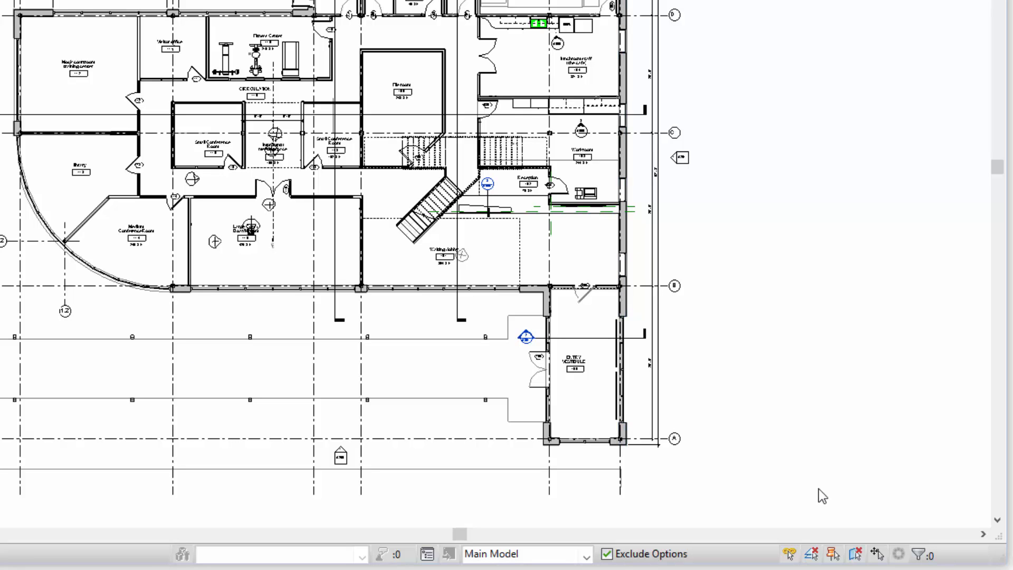
mouse_move(877, 554)
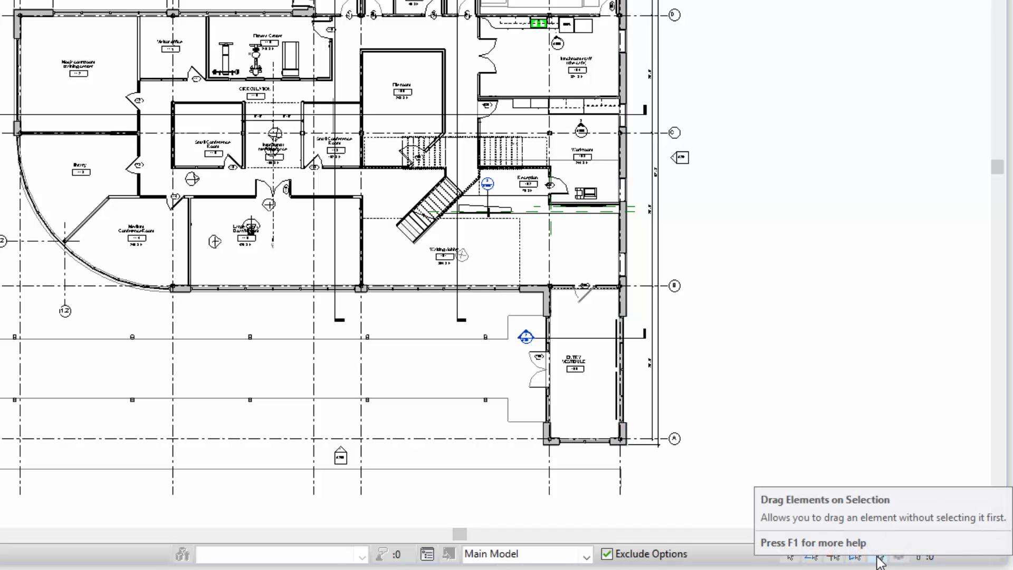
mouse_move(601, 251)
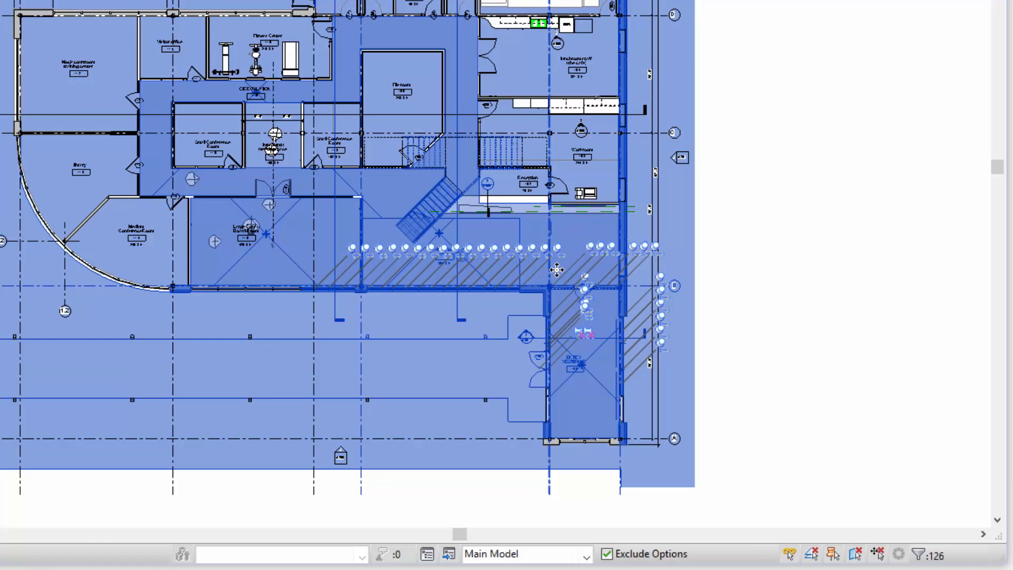
mouse_move(746, 270)
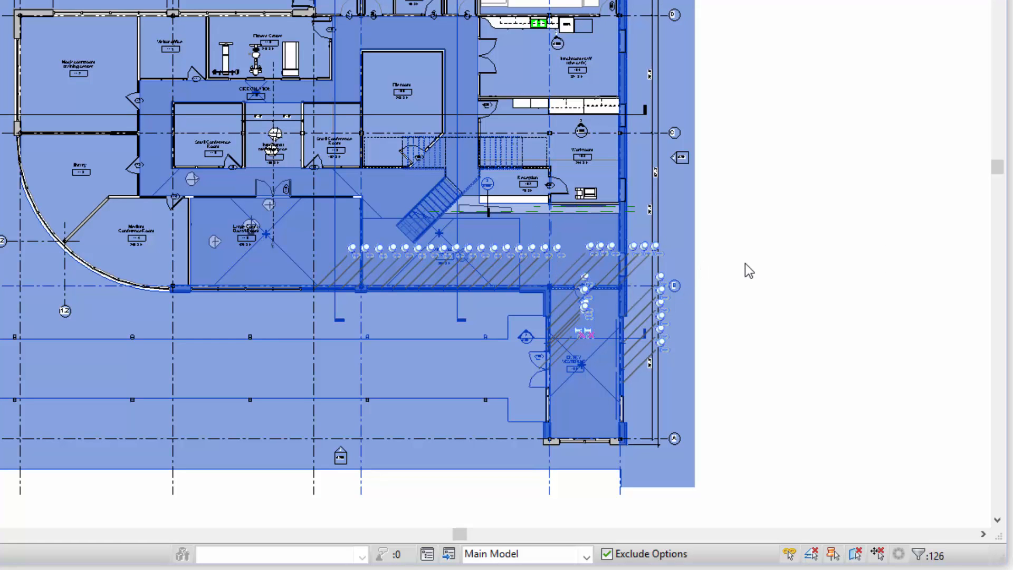